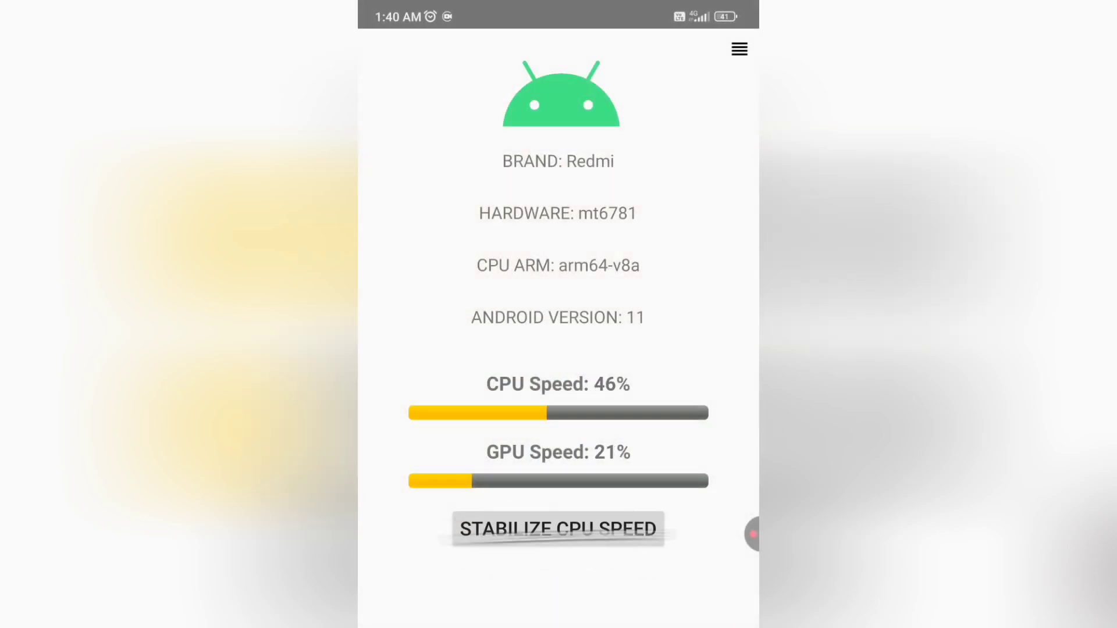
- Run STABILIZE CPU SPEED twice, then leave CPU Ulticore for the home screen
click(558, 528)
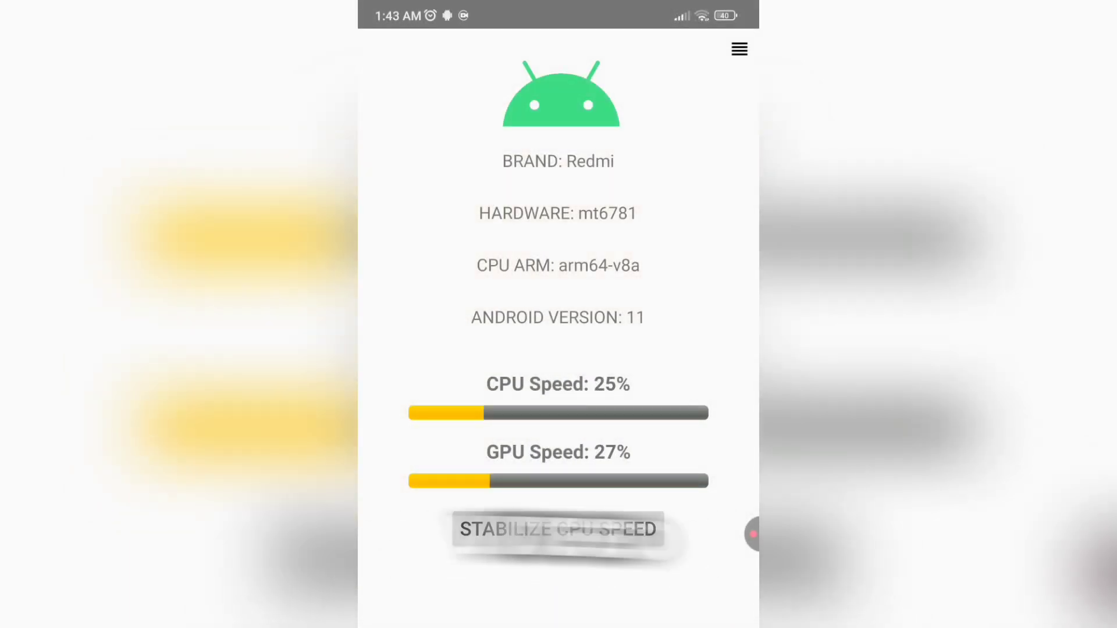
click(557, 530)
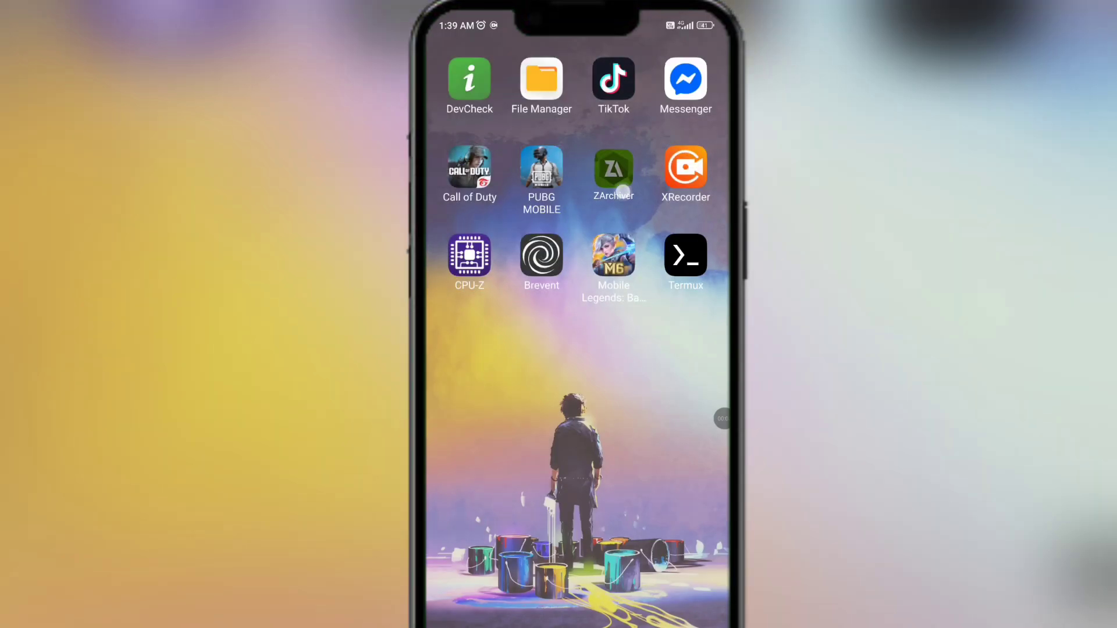
- Install CPUUlticore-Stabilize-CPU-Speed-1.0.apk from the Download folder via ZArchiver
click(541, 78)
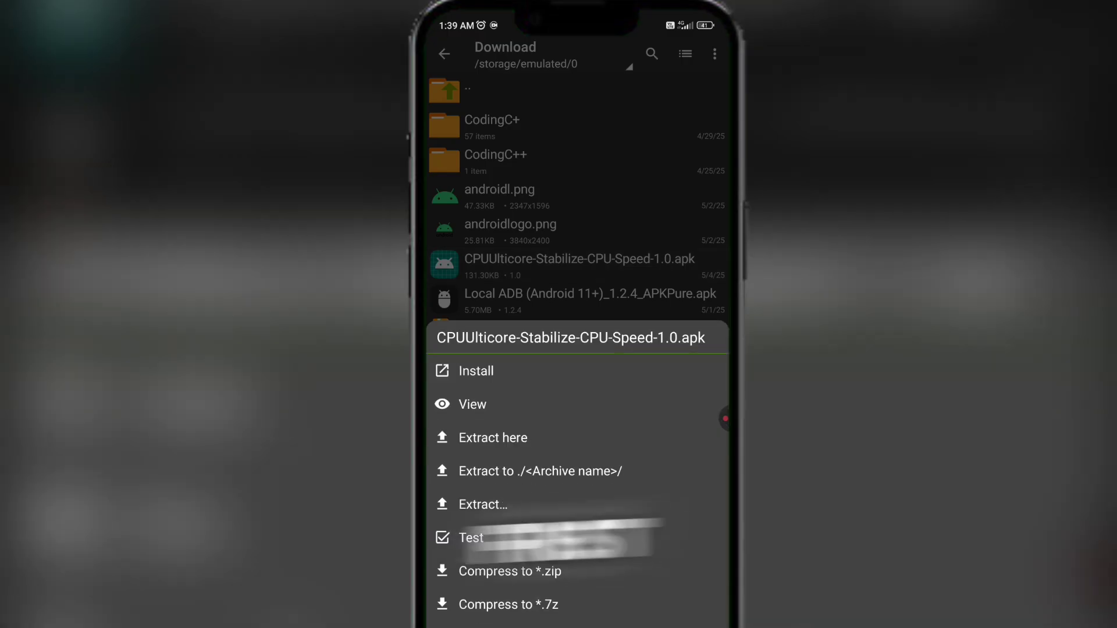
click(477, 370)
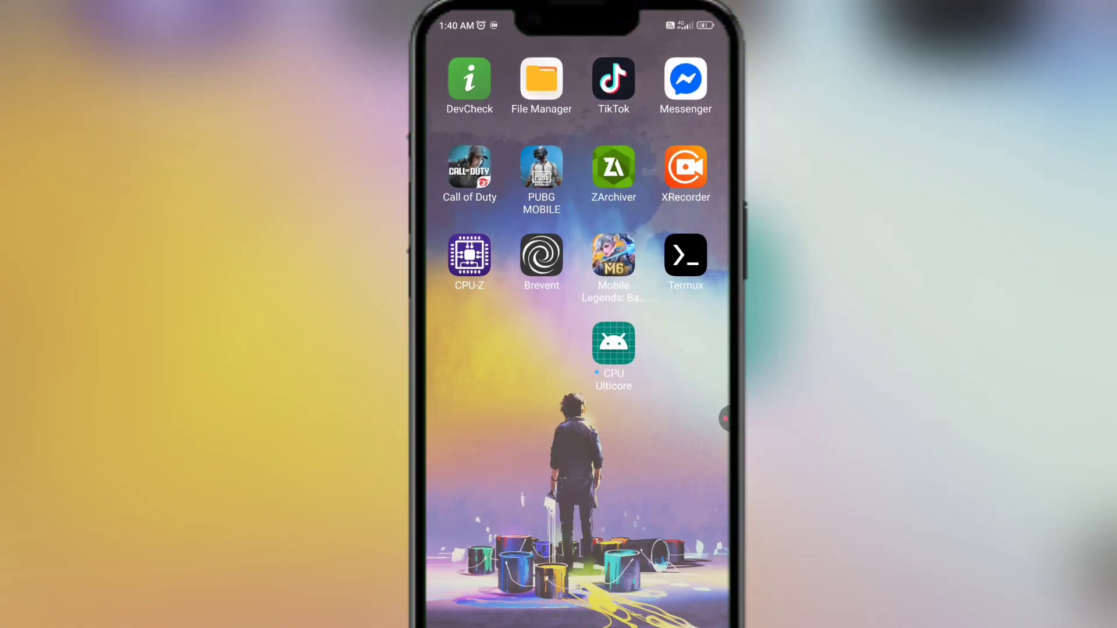
- Pull the notification shade down over the home screen, showing quick settings and XRecorder
click(613, 342)
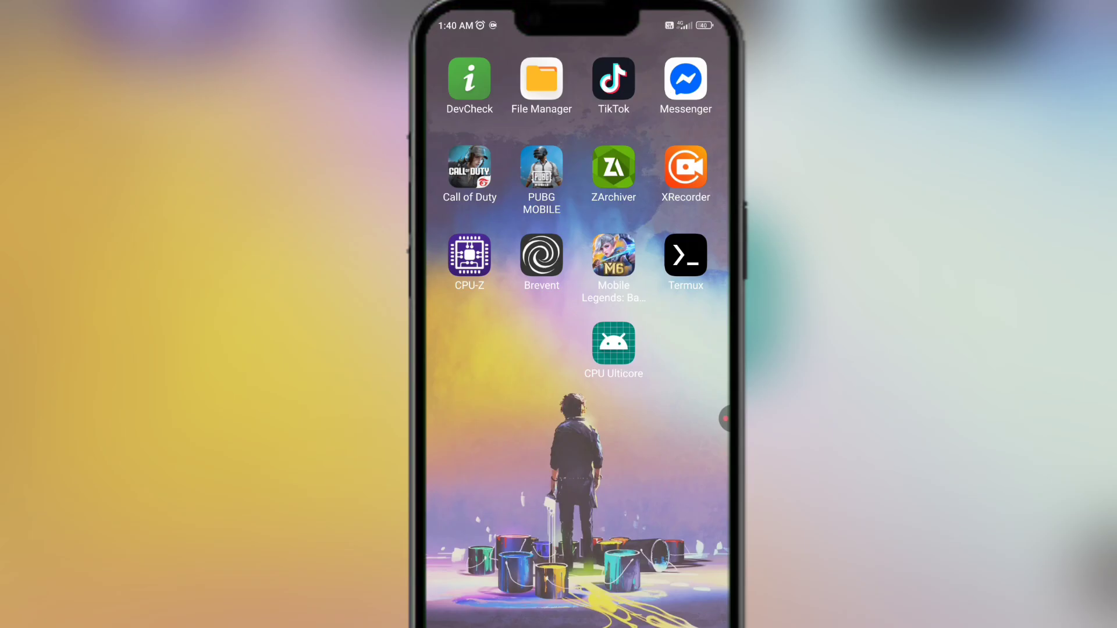
click(469, 254)
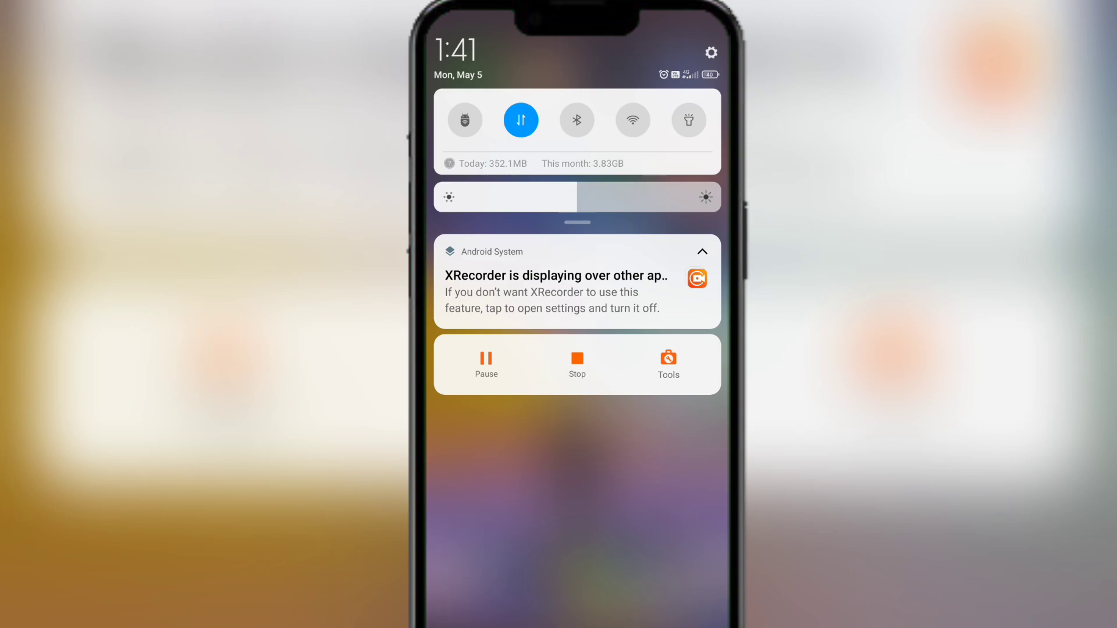
- From Recents, allow wireless debugging on this Wi-Fi network and launch Brevent
click(631, 119)
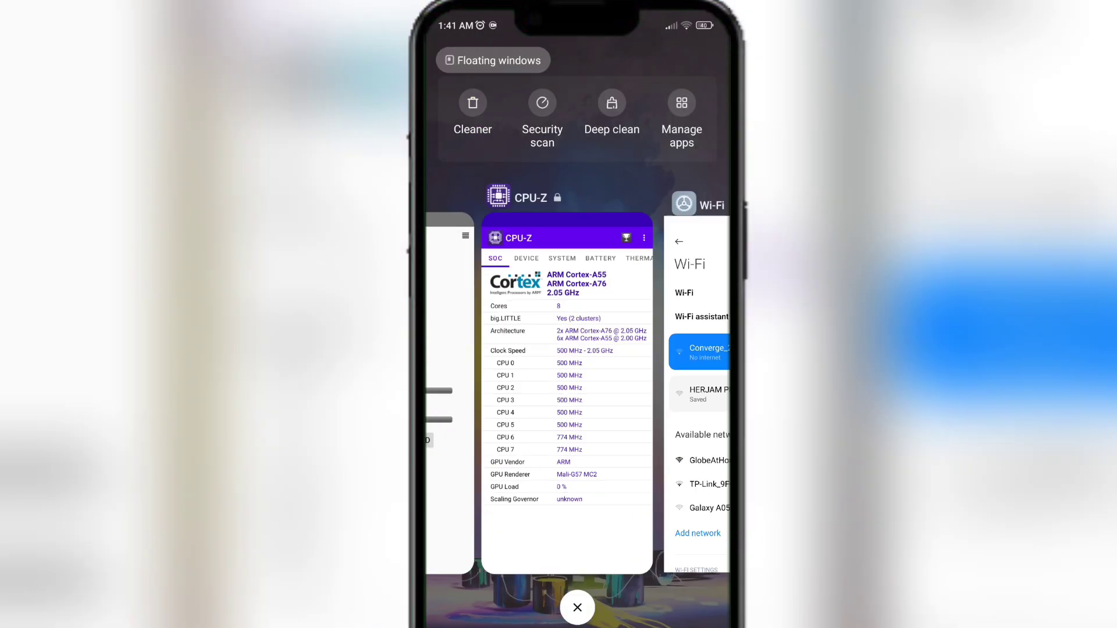
click(699, 351)
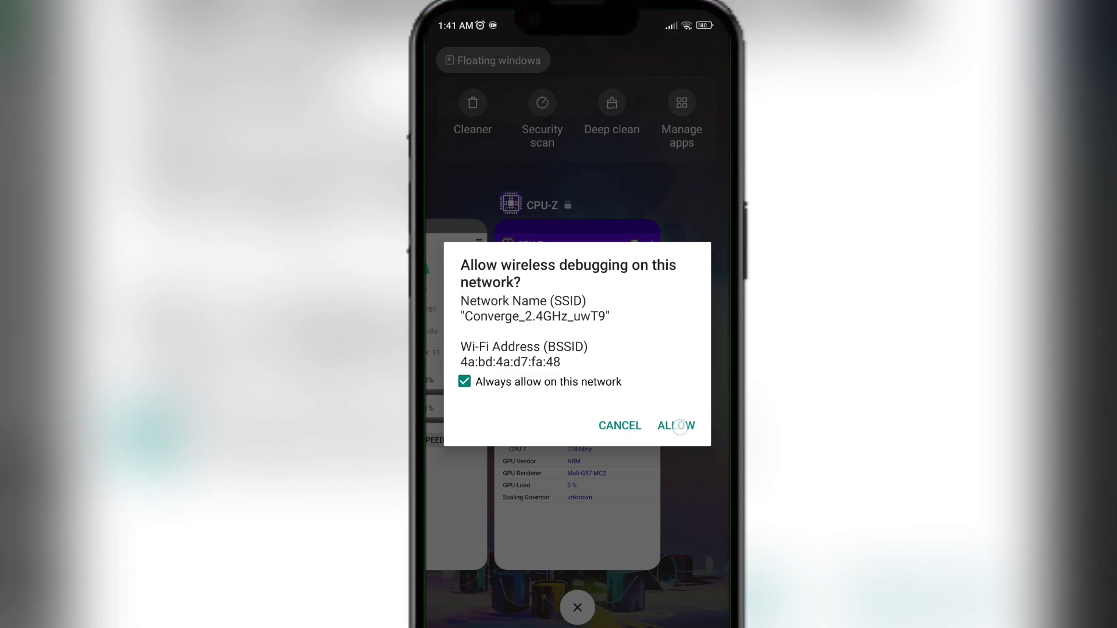
click(675, 426)
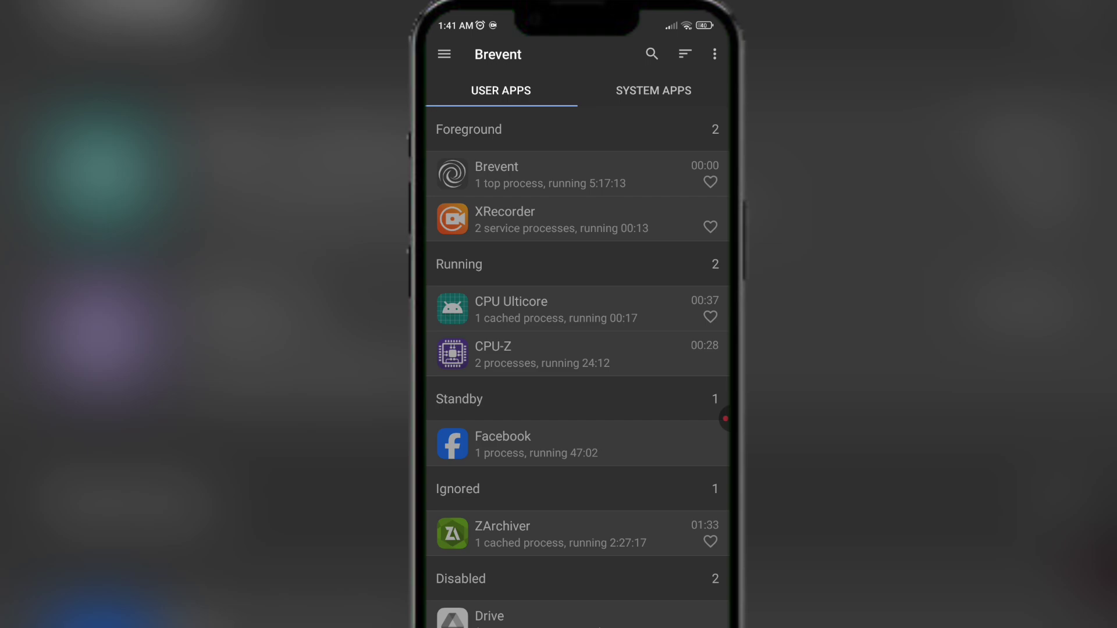
- Run 'ps -A | grep .so' in Brevent's Exec command runner from the side menu
click(444, 53)
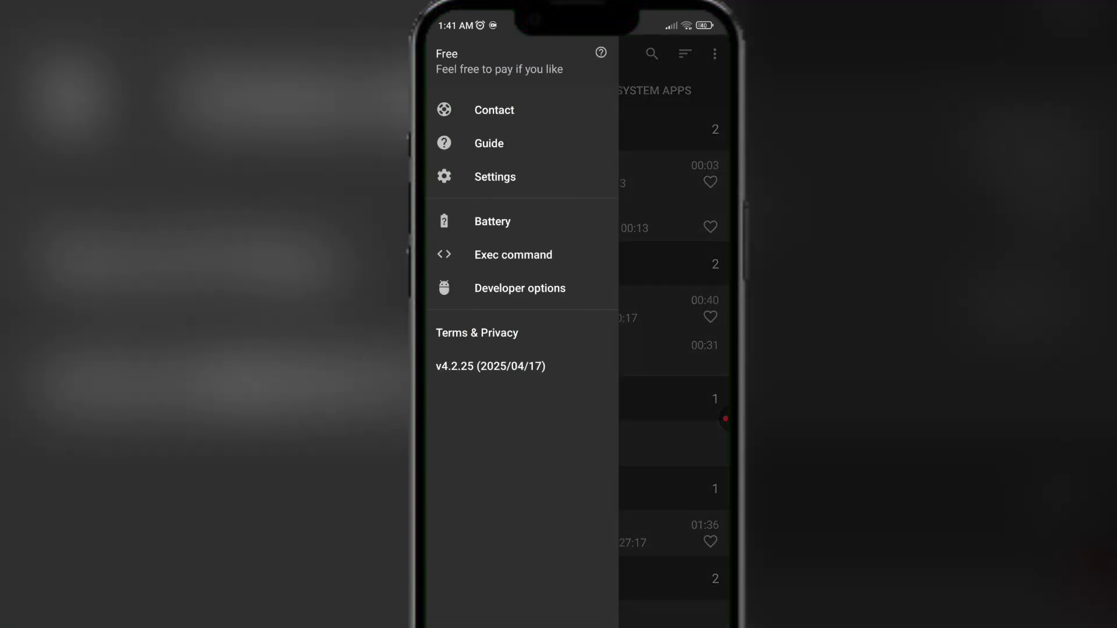
click(513, 254)
text(ps -A | grep .so)
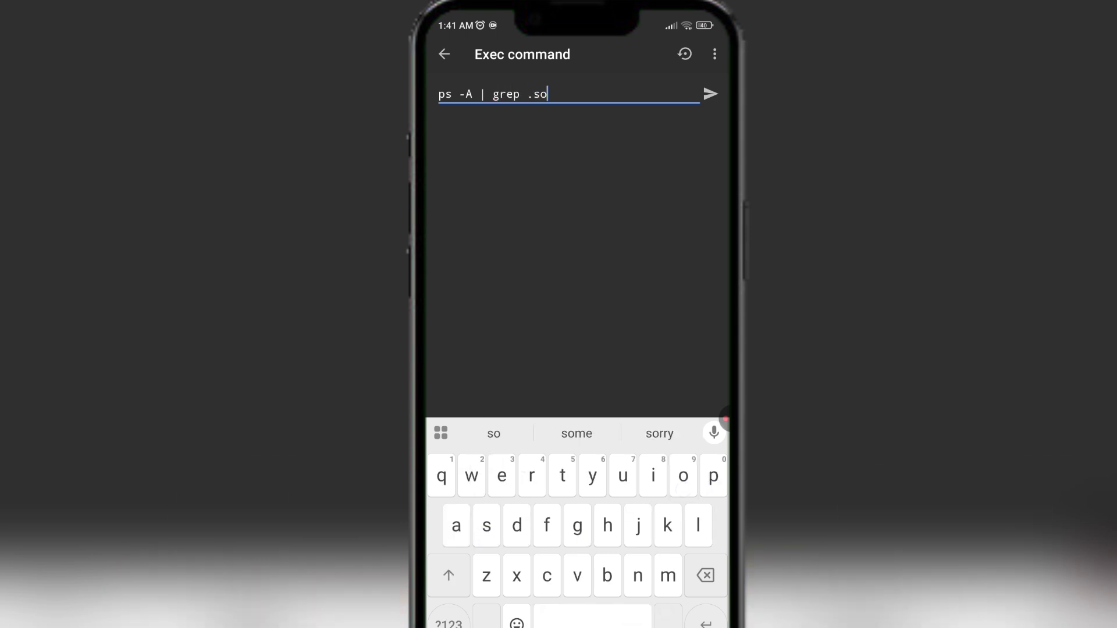
click(709, 93)
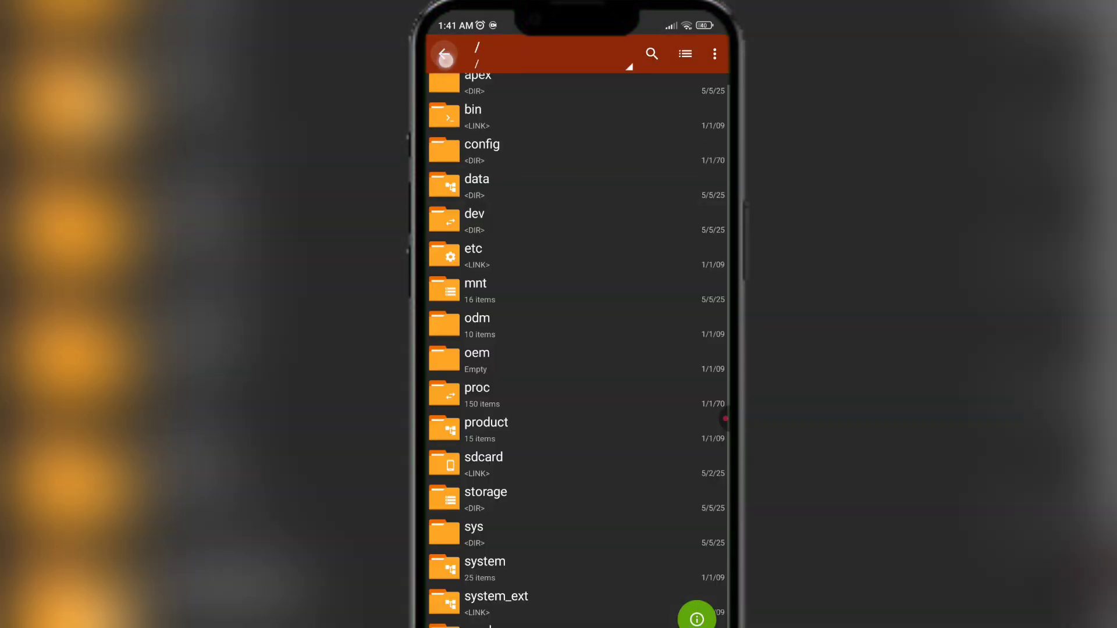
- In /data/app, view the contents of CPU Ulticore's base.apk, then return to Brevent's results
click(477, 185)
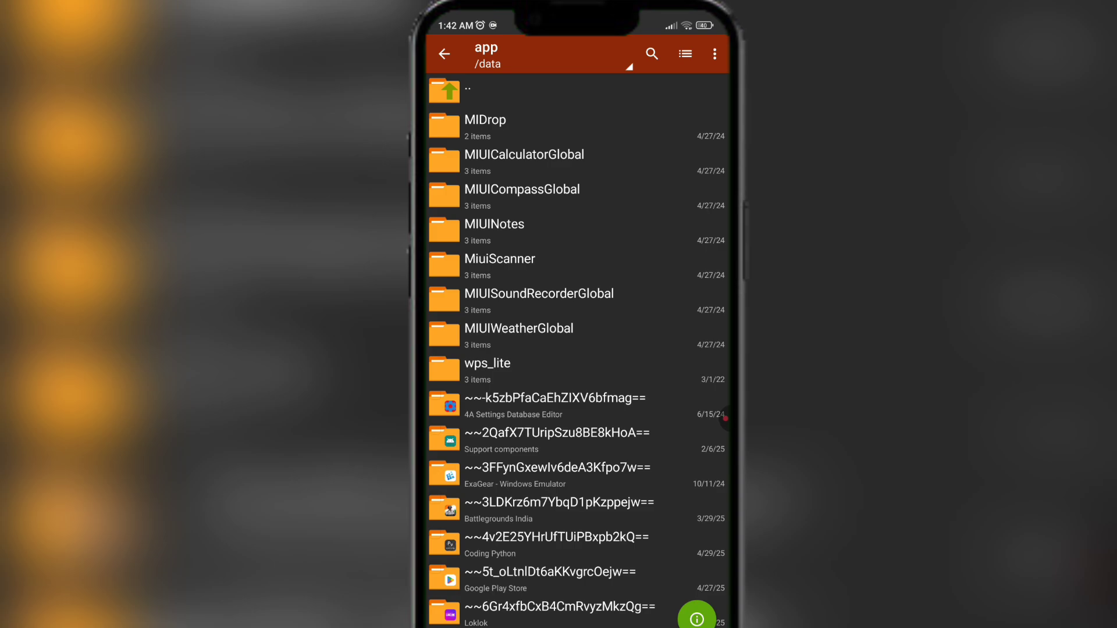
scroll(down, 3)
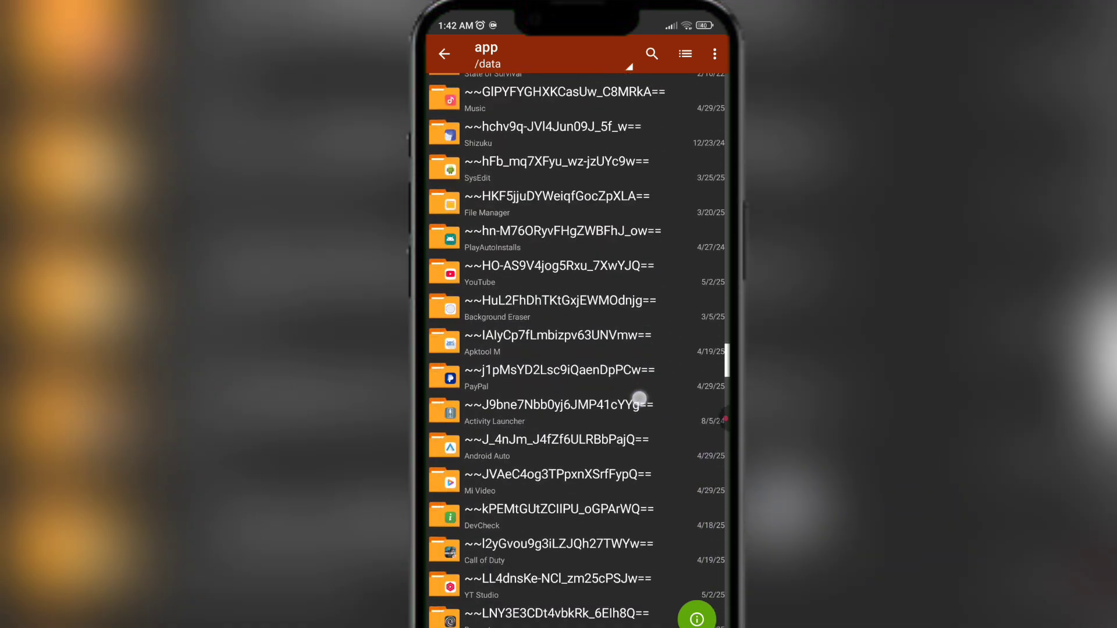
scroll(down, 3)
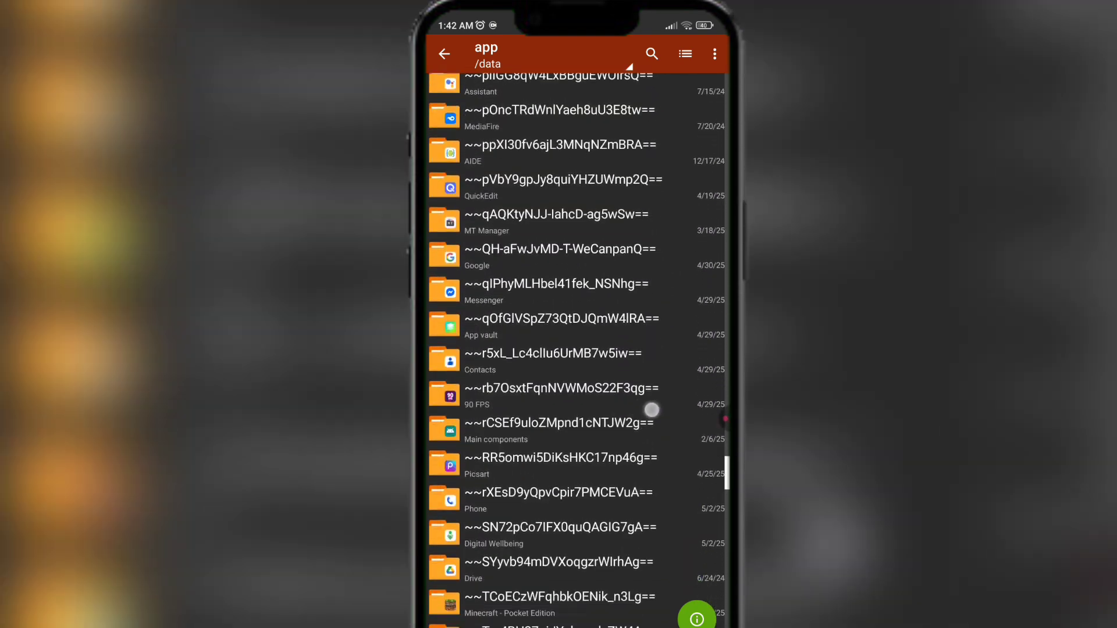
scroll(down, 3)
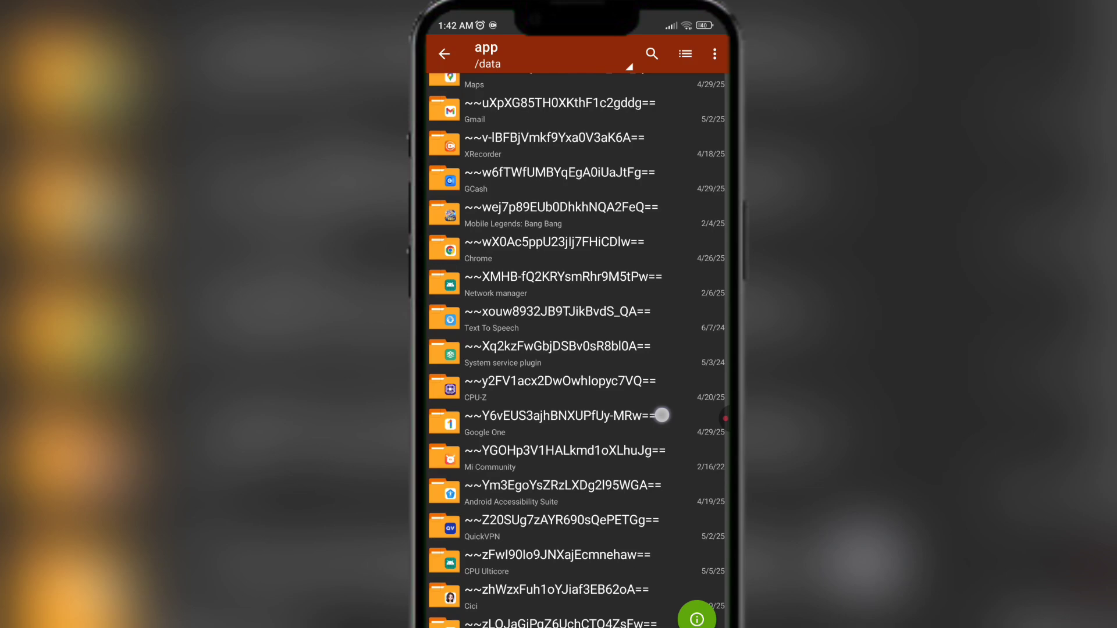
click(558, 563)
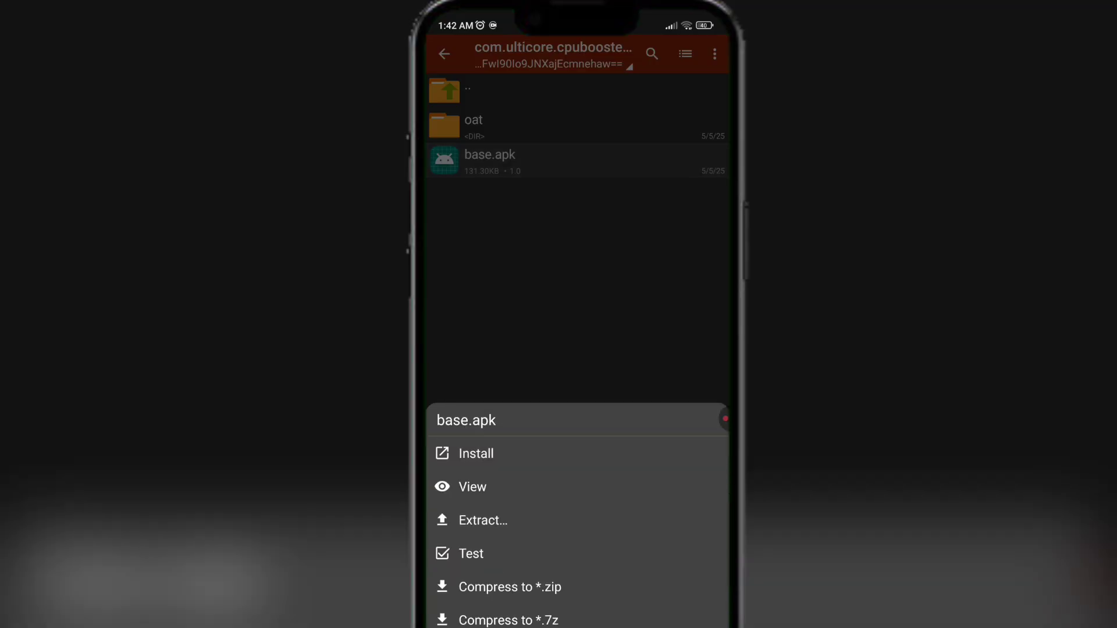
click(472, 486)
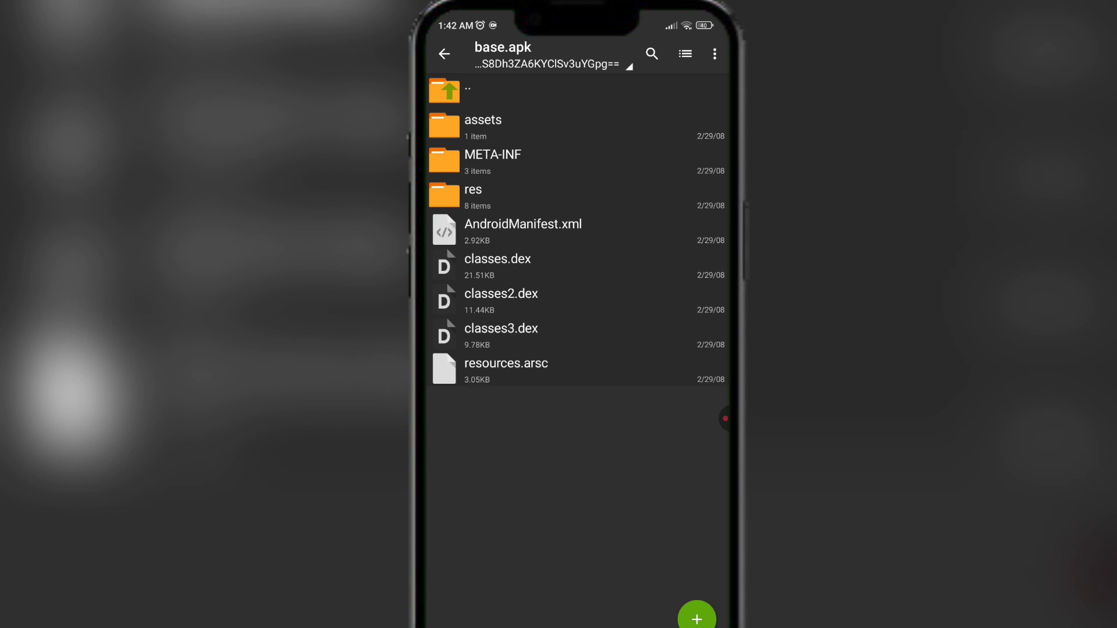
click(482, 120)
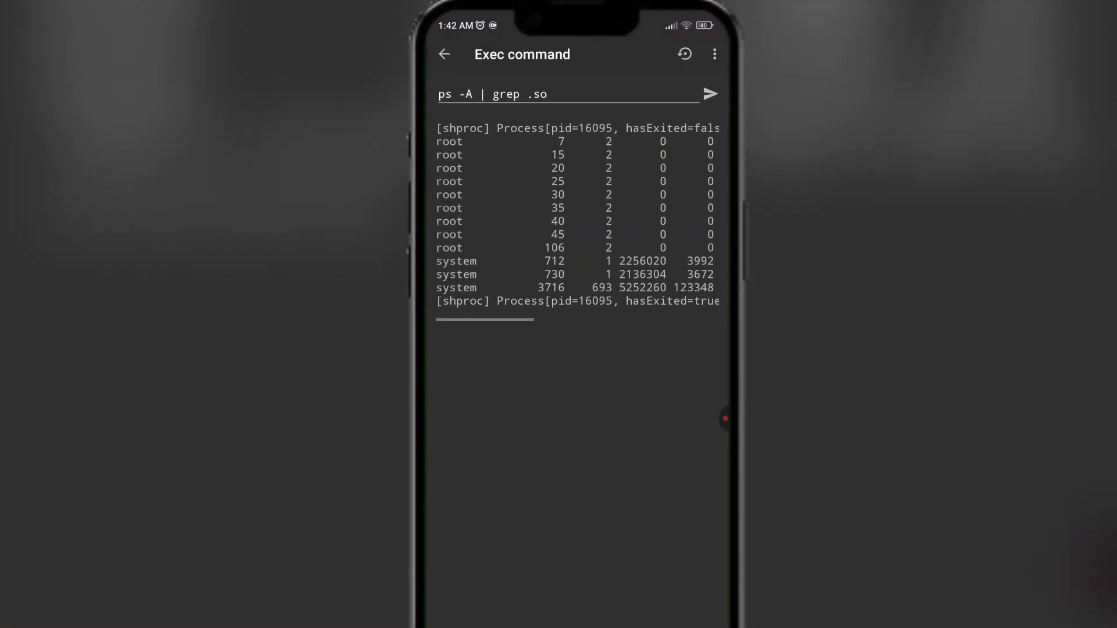
- Switch from the Exec command output to CPU Ulticore, reading CPU 35% and GPU 79%
click(708, 93)
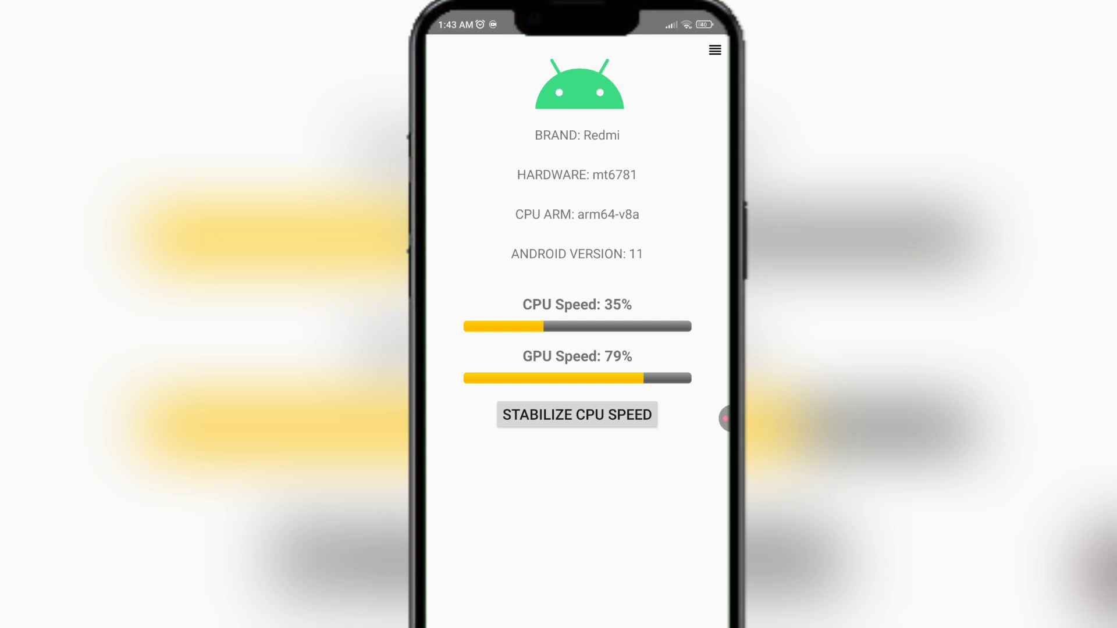
- Run STABILIZE CPU SPEED three times until CPU and GPU speed both read 100%
click(576, 414)
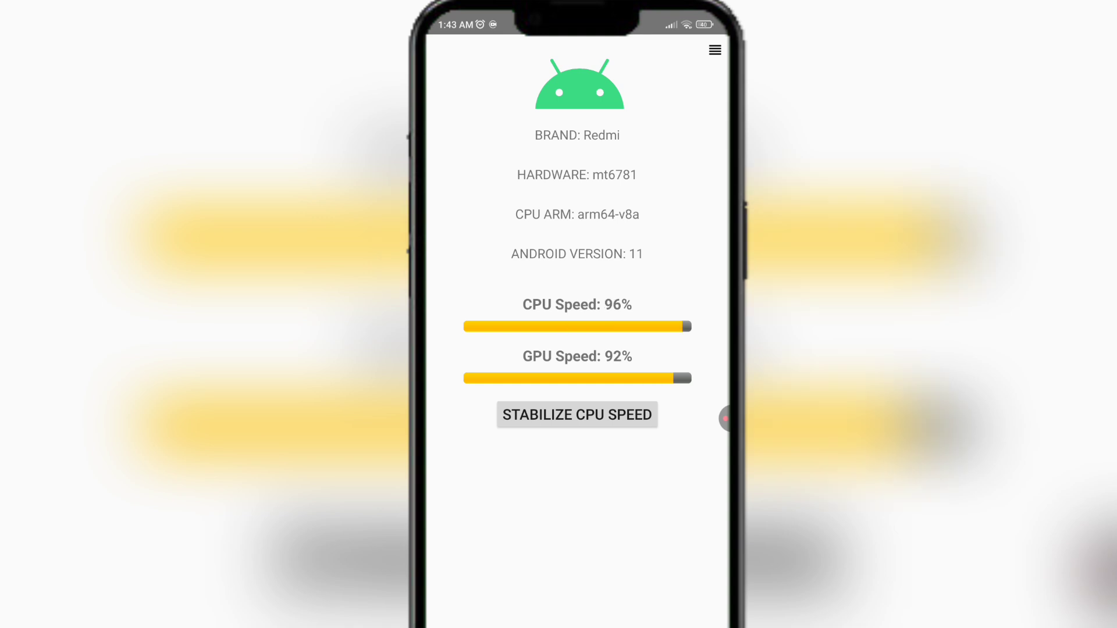
click(577, 414)
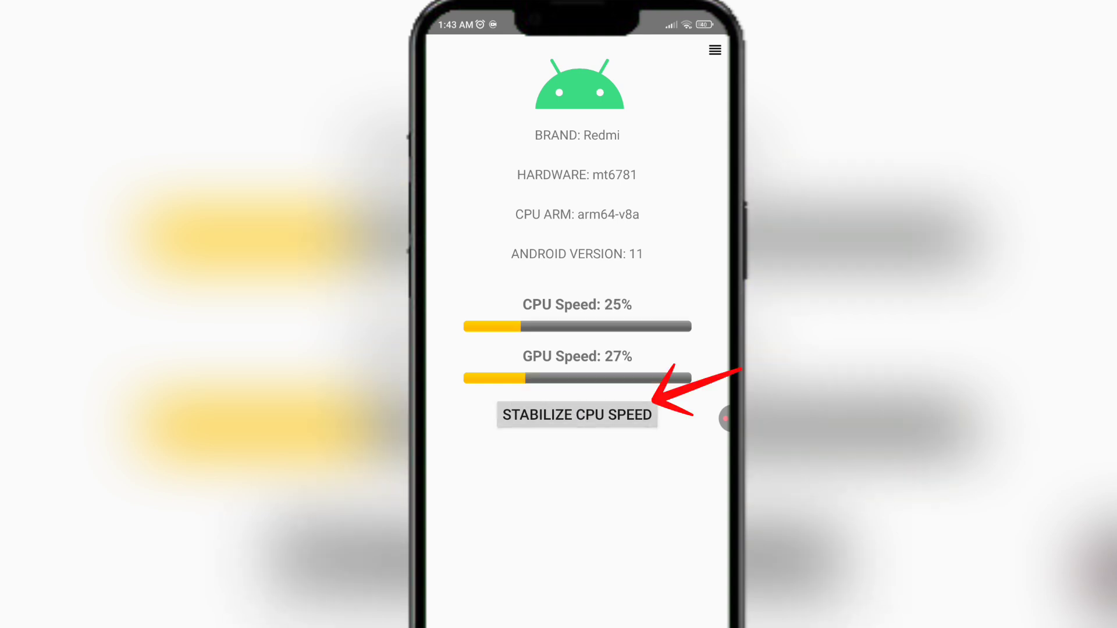
click(577, 415)
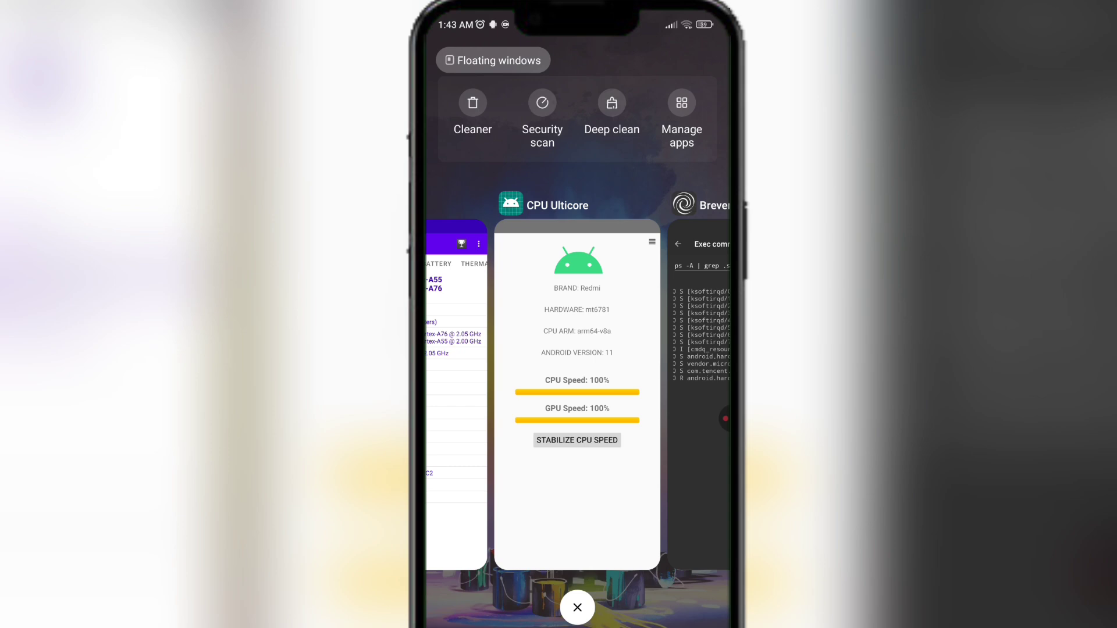
- Return to Brevent's app list and mark CPU Ulticore as no Standby
click(577, 607)
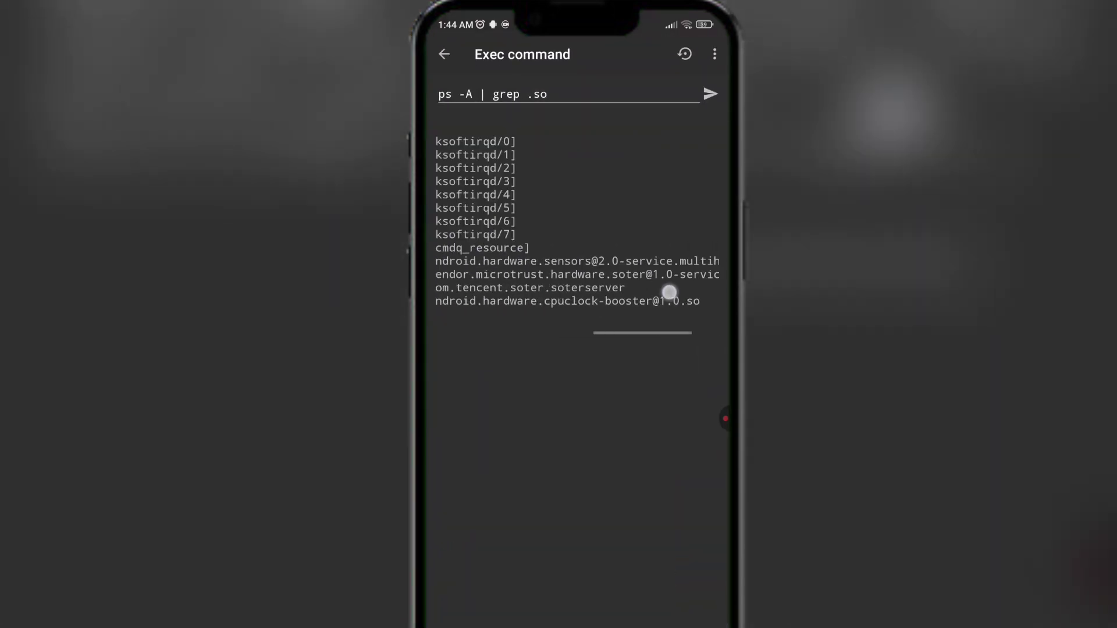
click(443, 54)
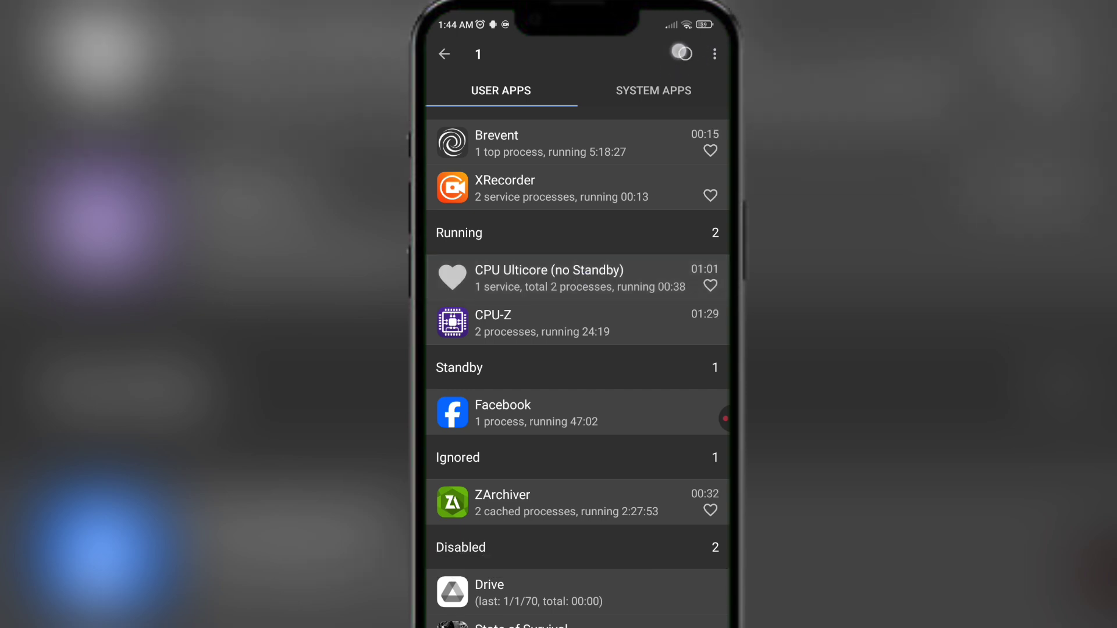
- Finish the selection so CPU Ulticore shows as running, then bring up Recents
click(443, 54)
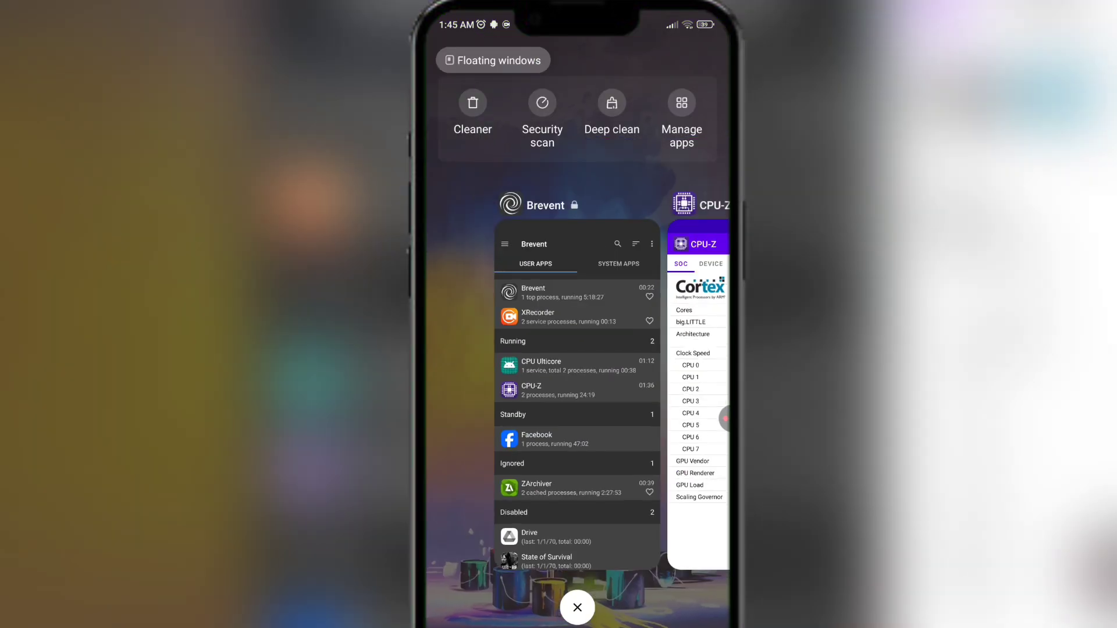
- Return home and reopen CPU Ulticore, now reading 100% CPU and GPU speed
click(577, 608)
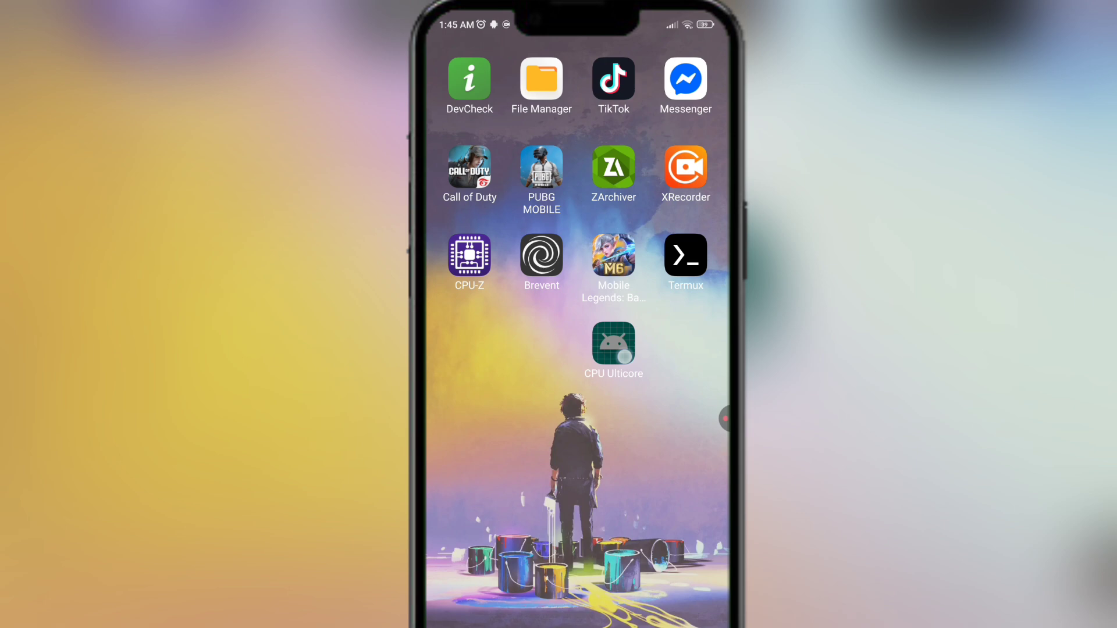
click(613, 342)
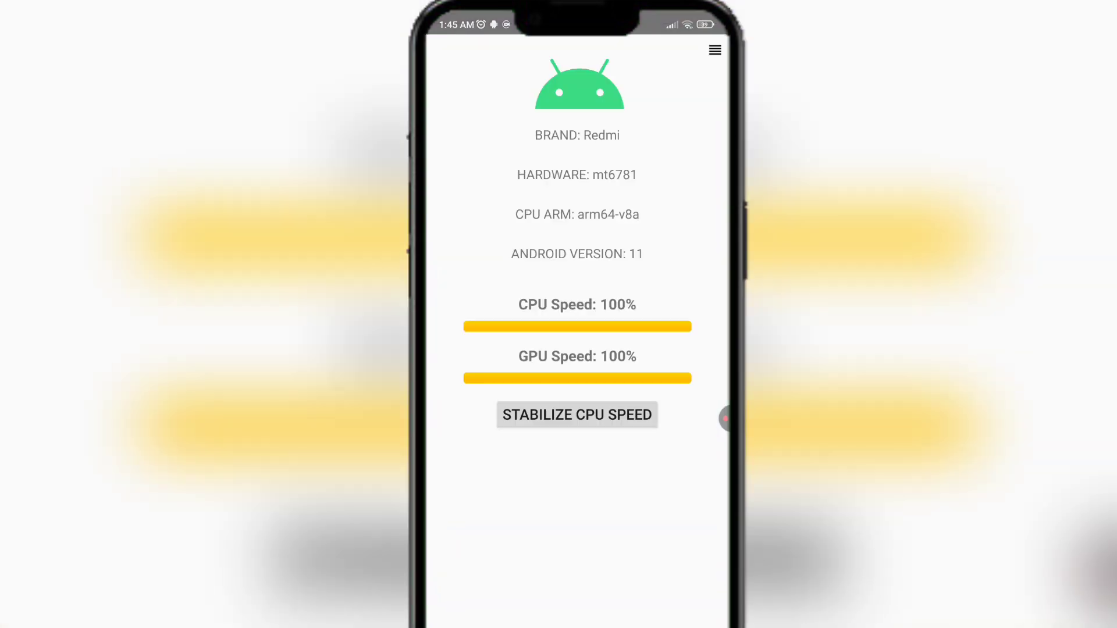